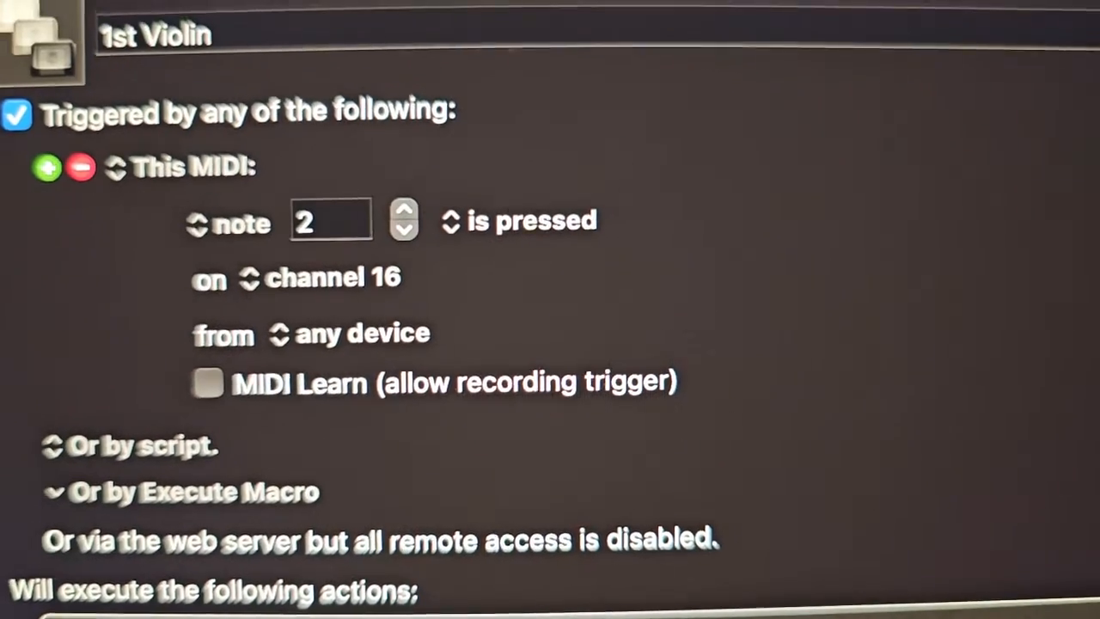
scroll("down", 3)
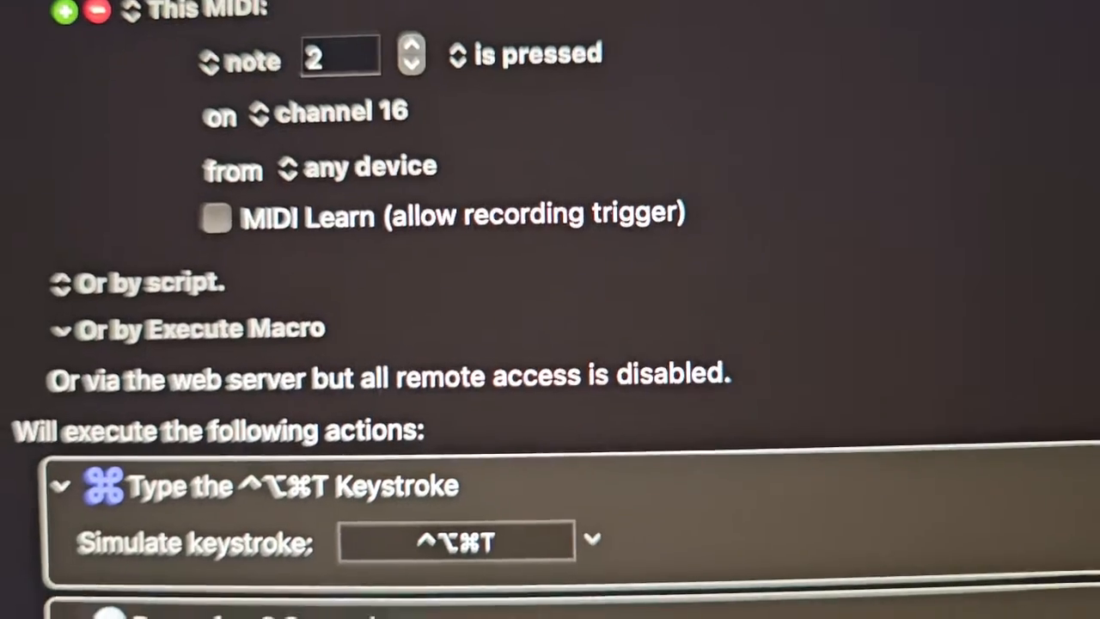
scroll("down", 3)
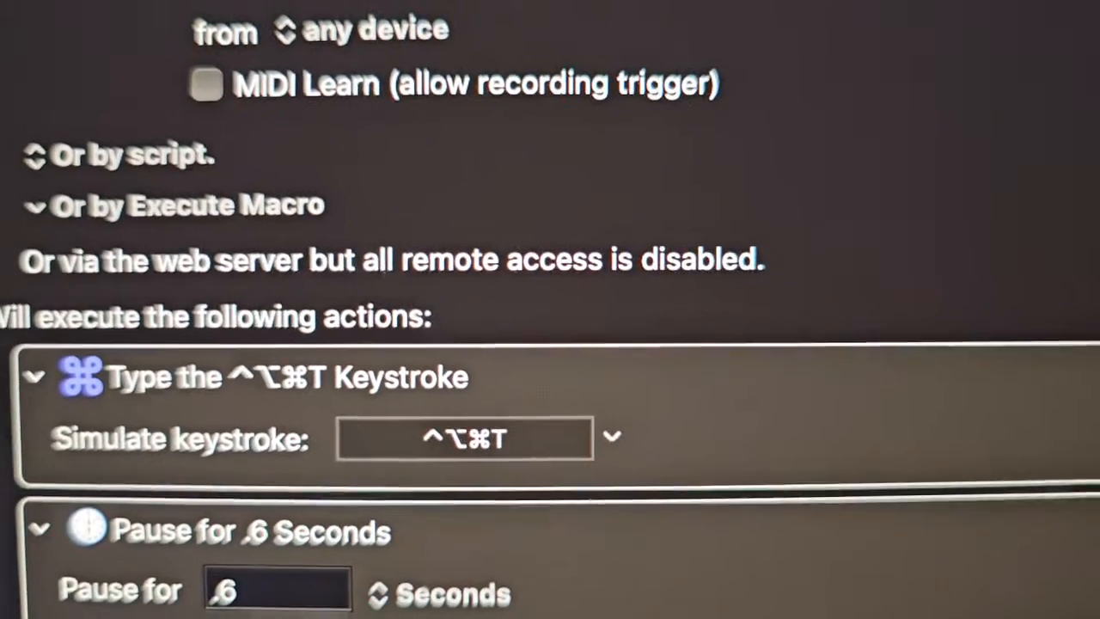
scroll("down", 3)
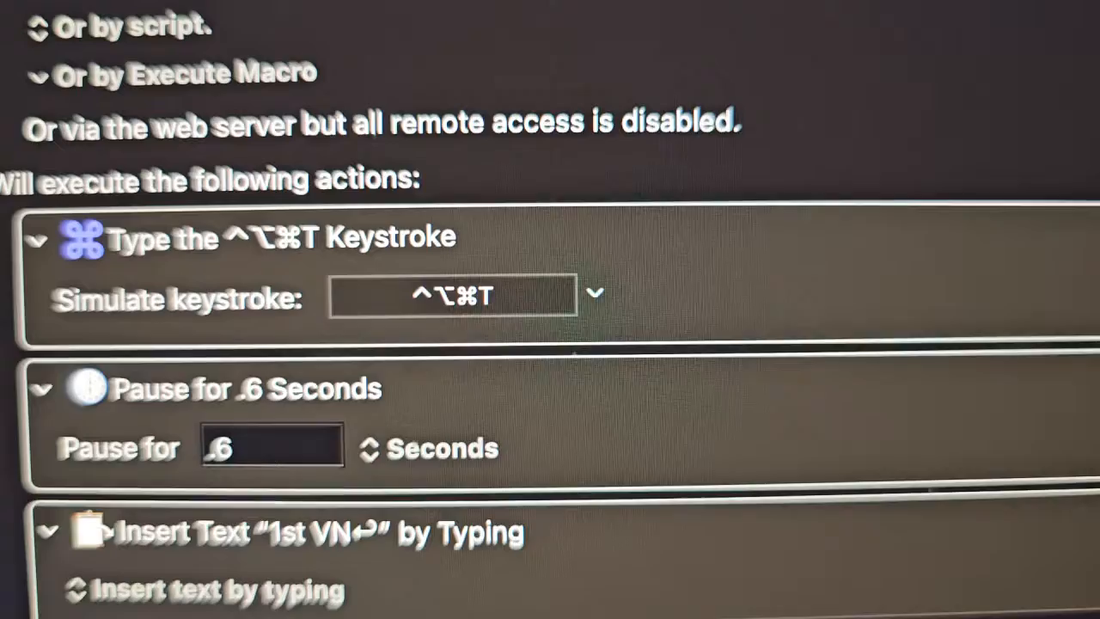
scroll("down", 3)
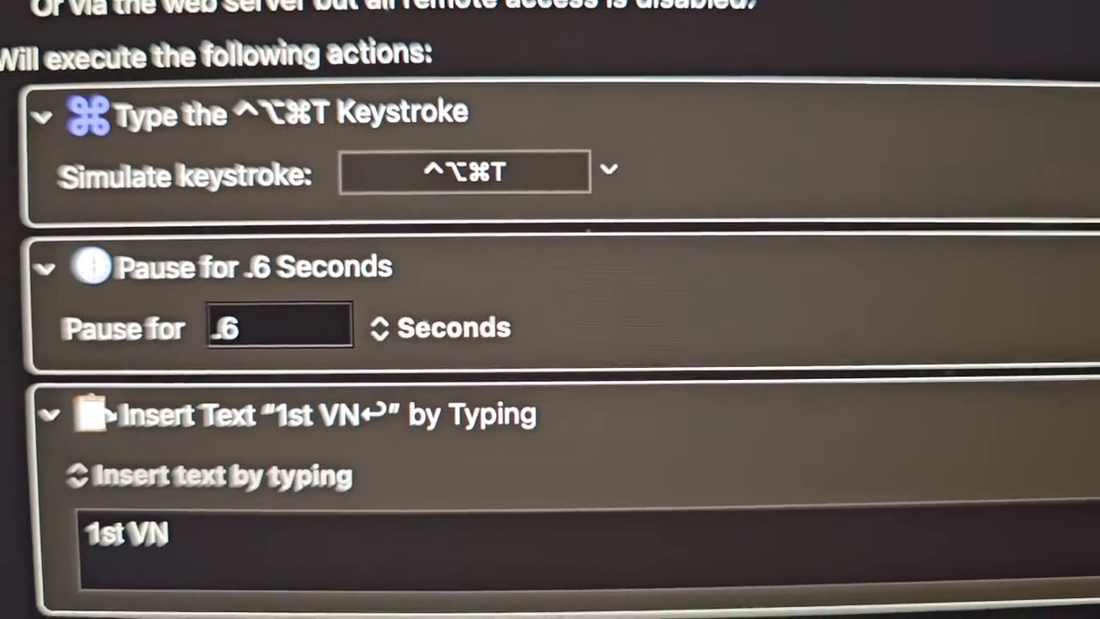